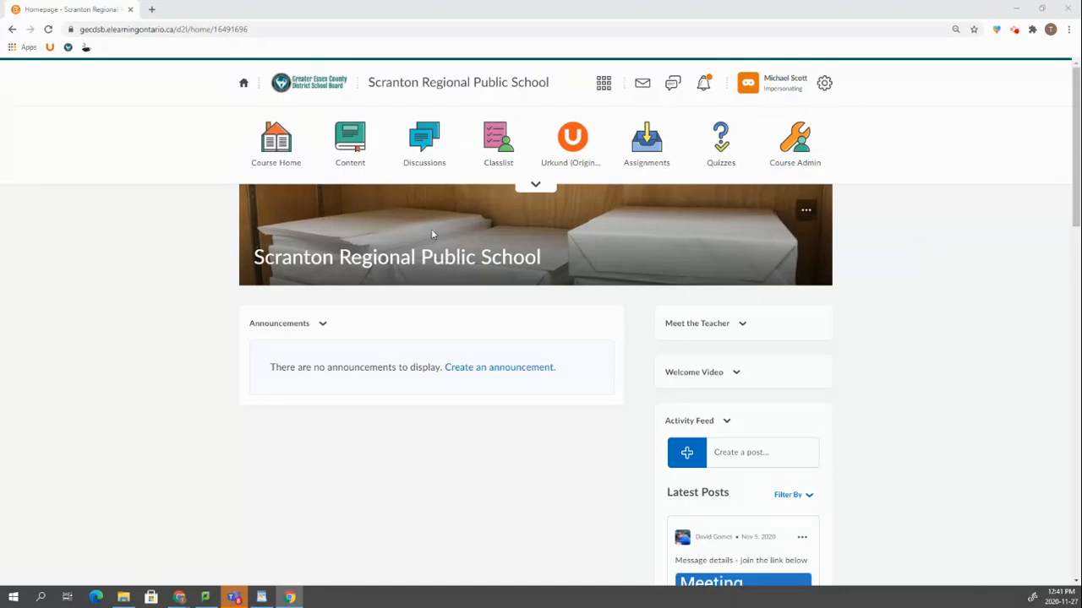
mouse_move(460, 212)
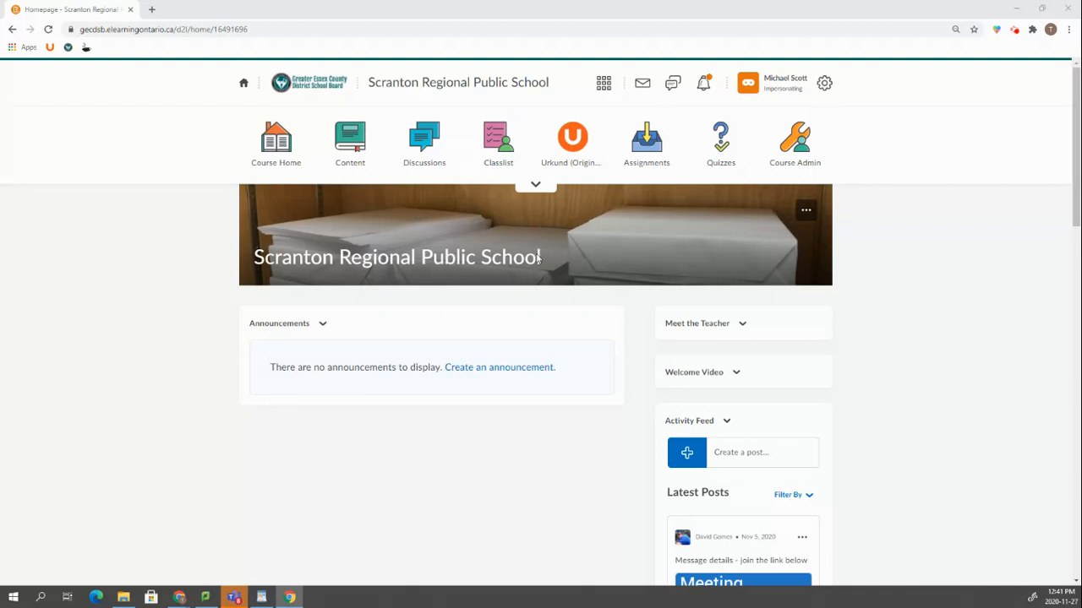
mouse_move(794, 140)
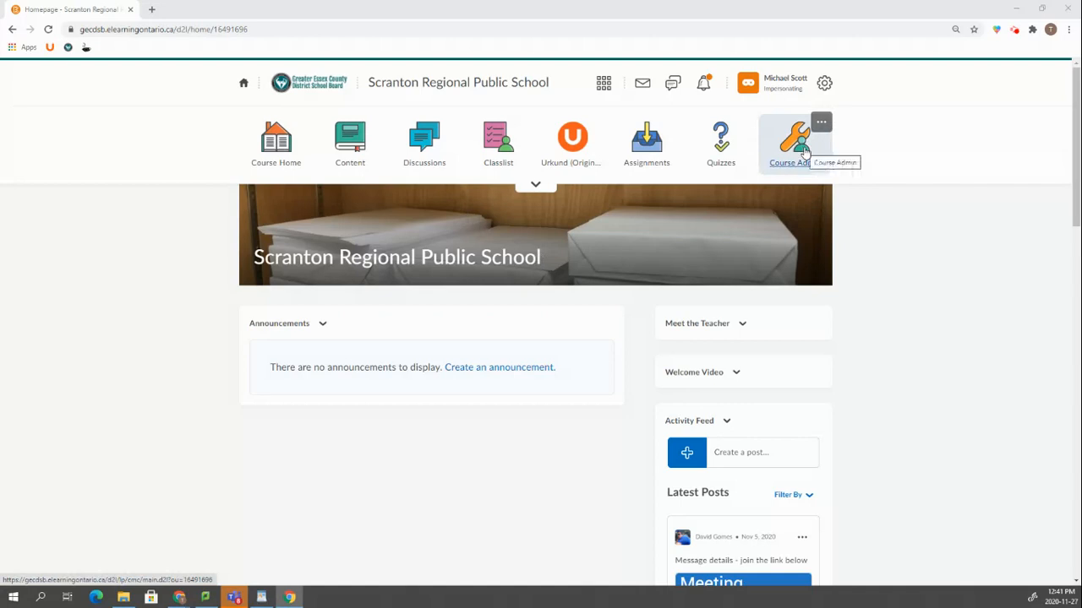
Open Course Admin for the Scranton Regional Public School course
left_click(794, 139)
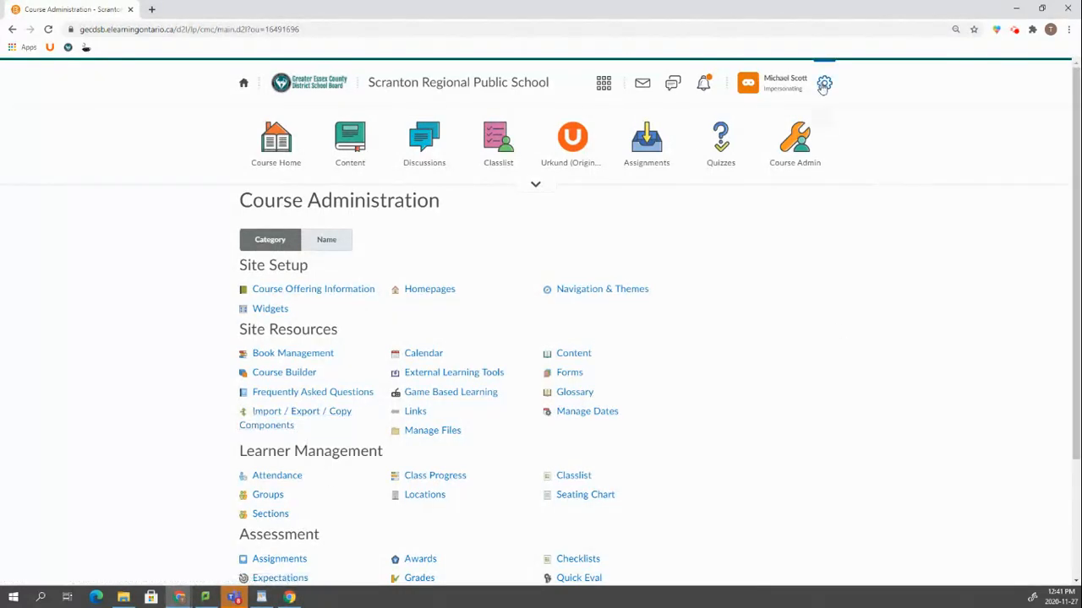
Go to Import/Export/Copy Components from the settings gear's Organization Related tools
left_click(824, 82)
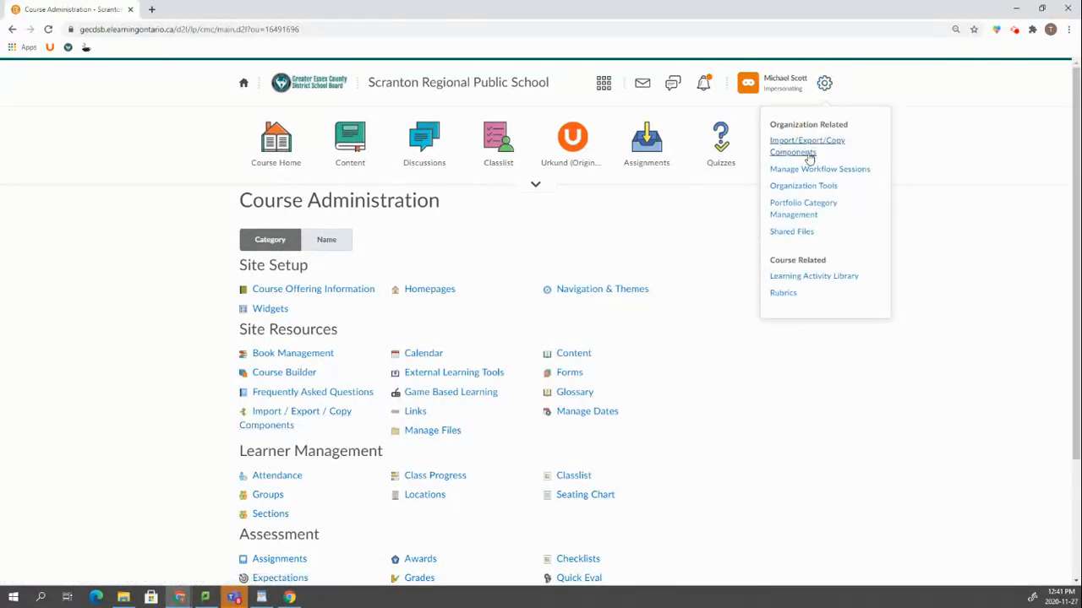
left_click(806, 146)
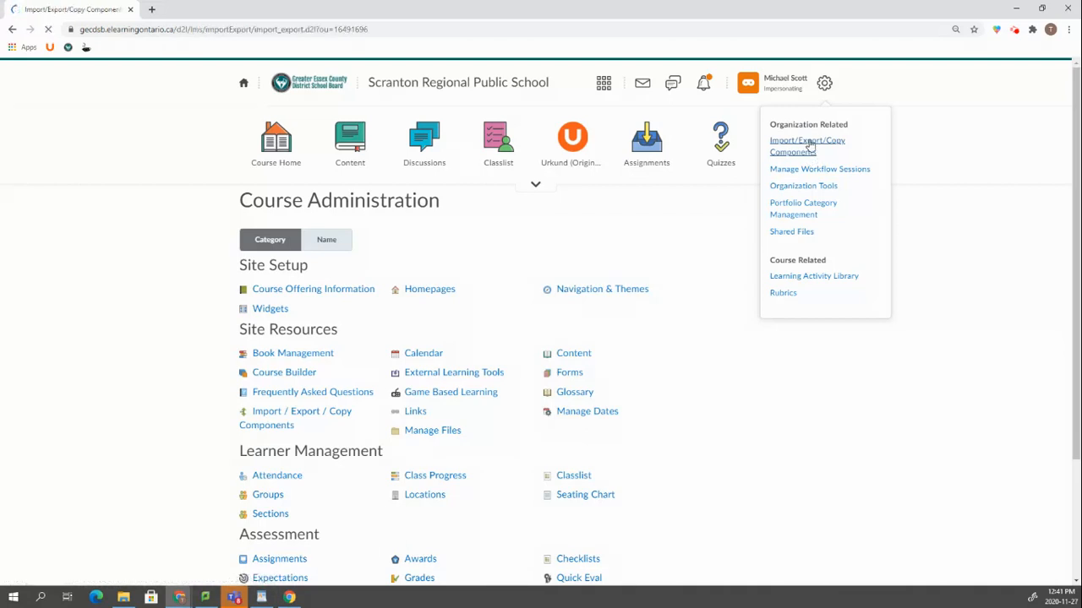
left_click(806, 145)
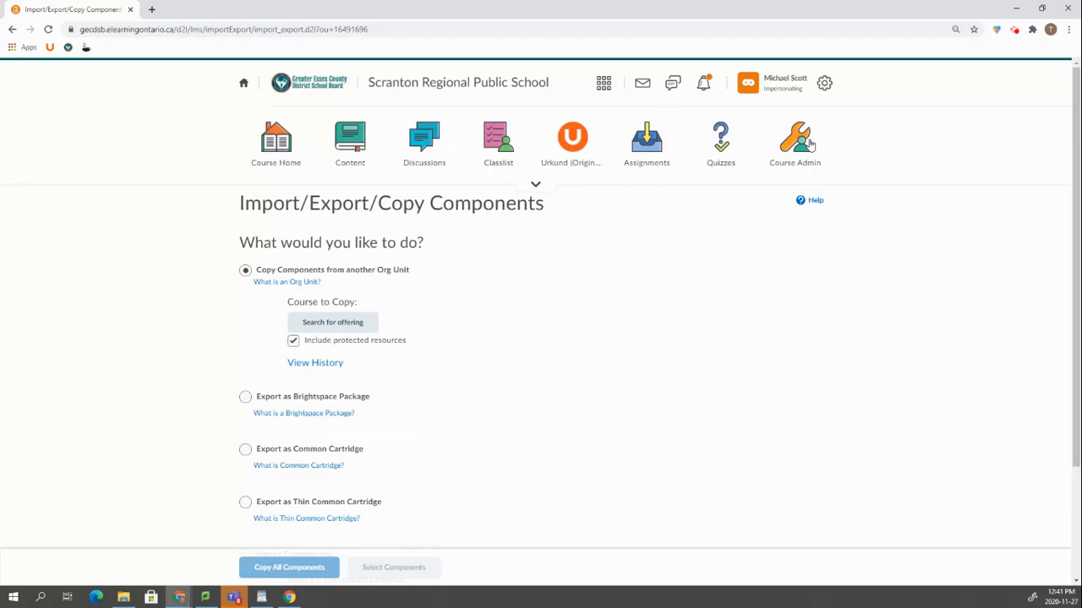
mouse_move(320, 315)
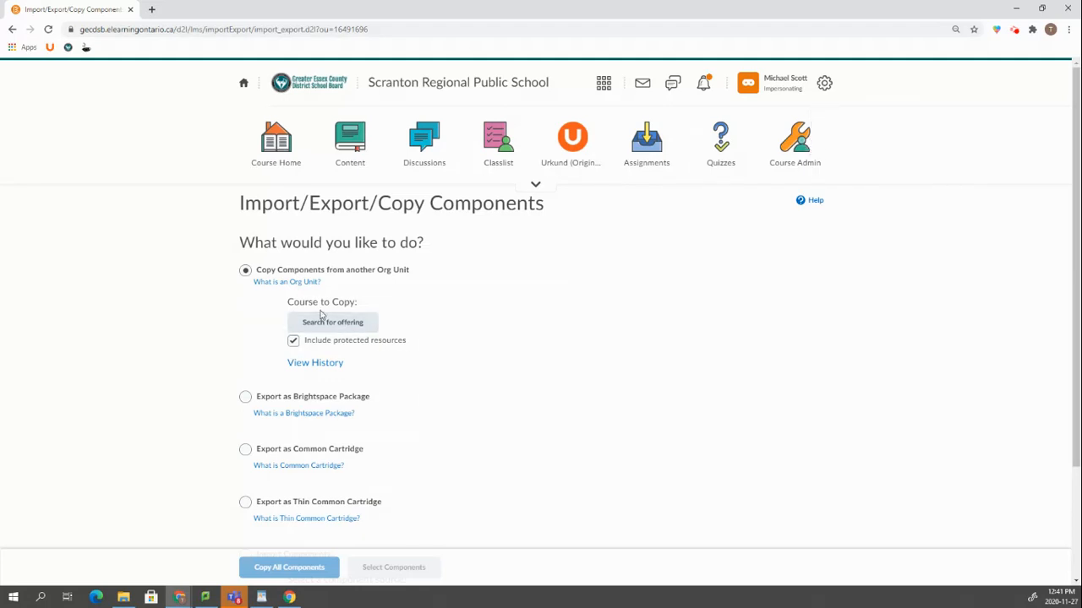
Search offerings for 'MPM1' and select the MPM1D Principles of Mathematics TeacherMaster course
left_click(332, 322)
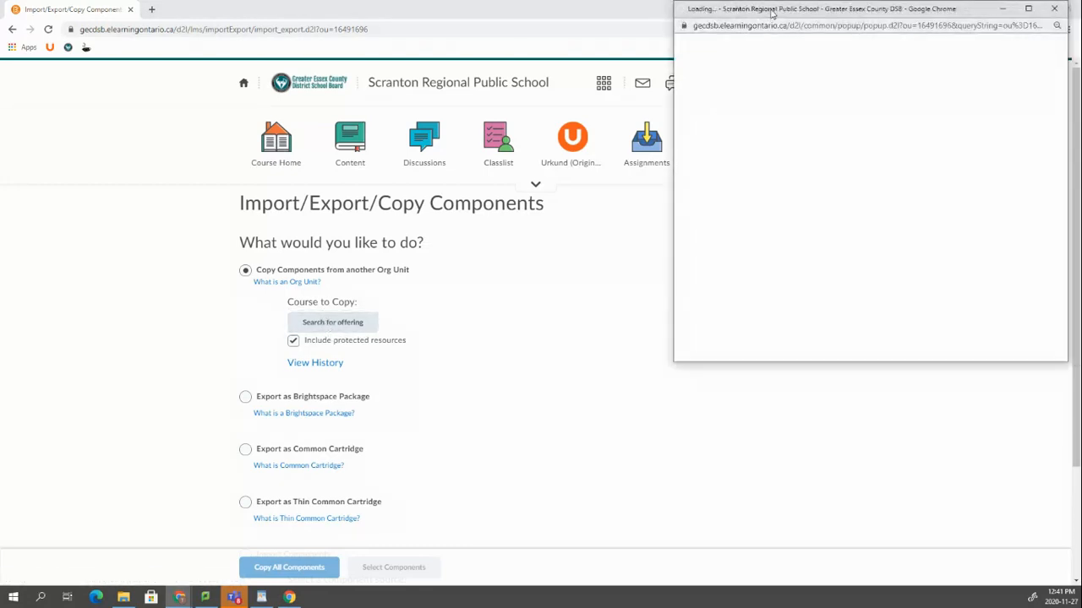
left_click(332, 322)
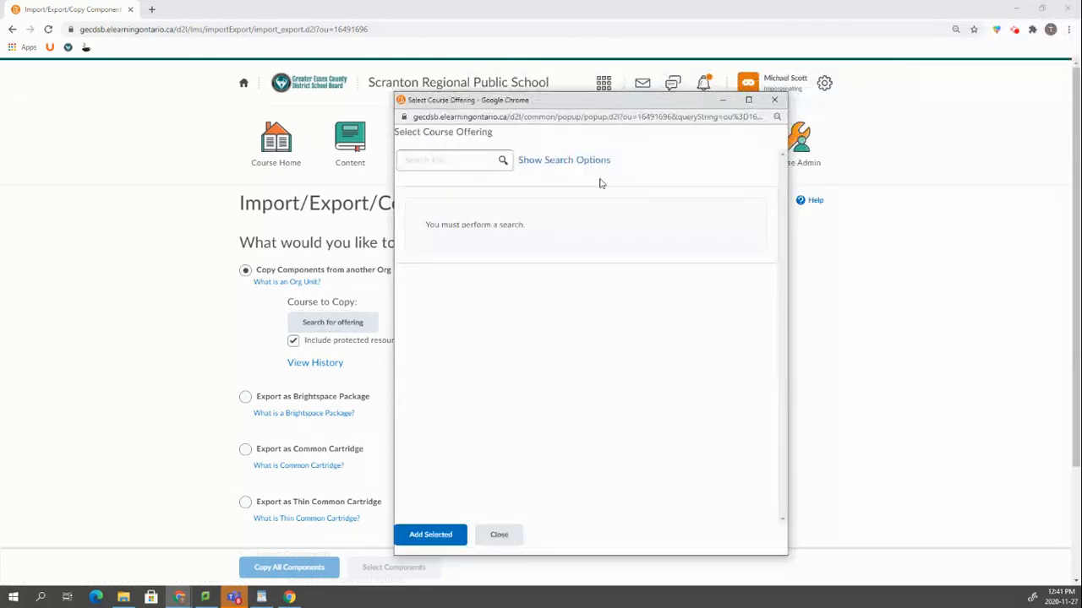
left_click(448, 161)
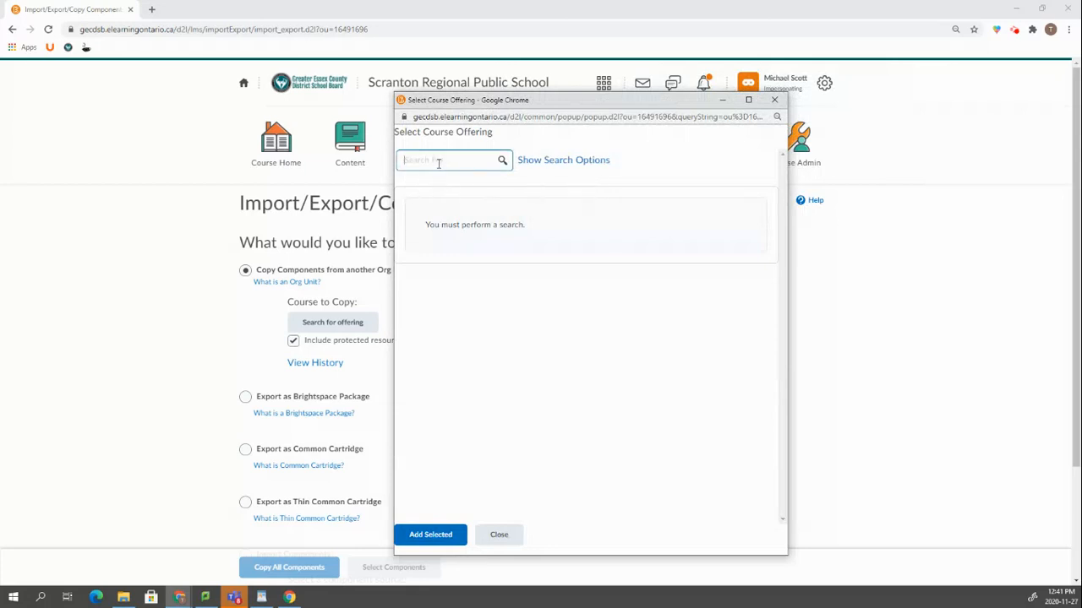
type("MPM1D-Mase")
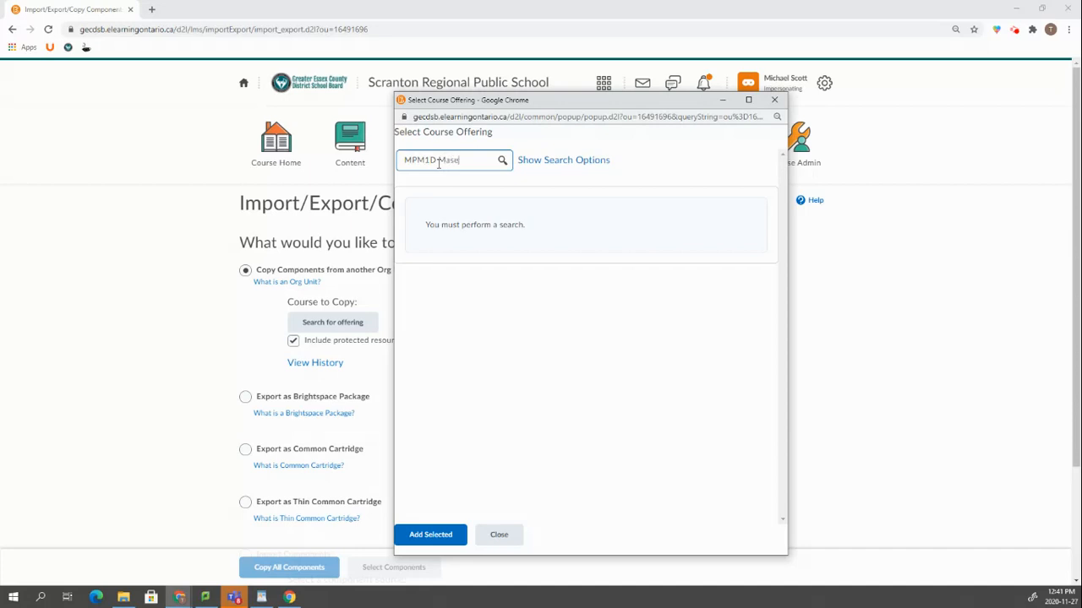
left_click(502, 160)
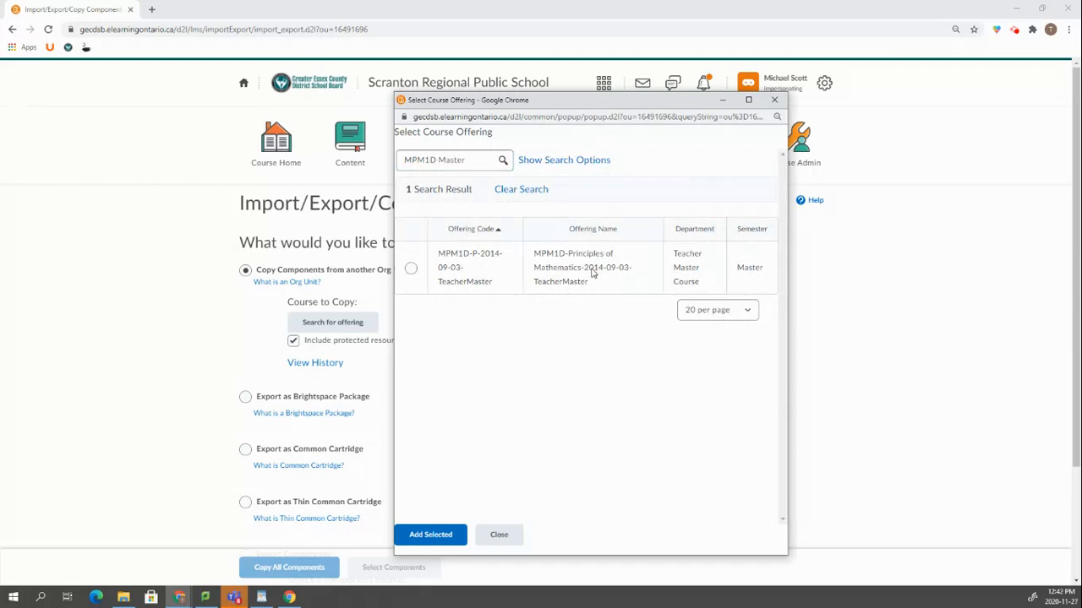
mouse_move(591, 273)
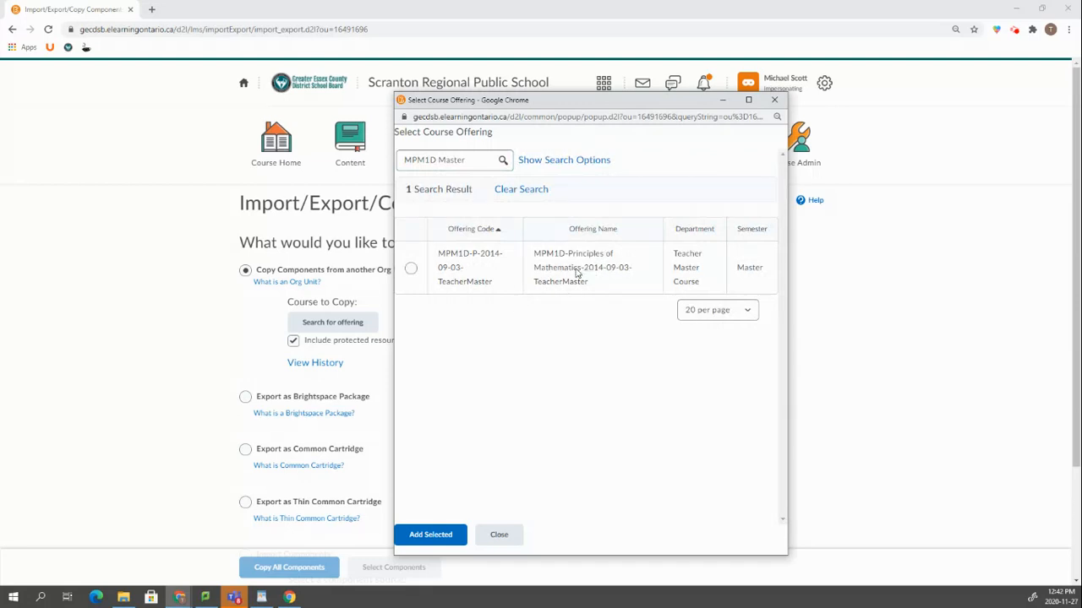
left_click(411, 268)
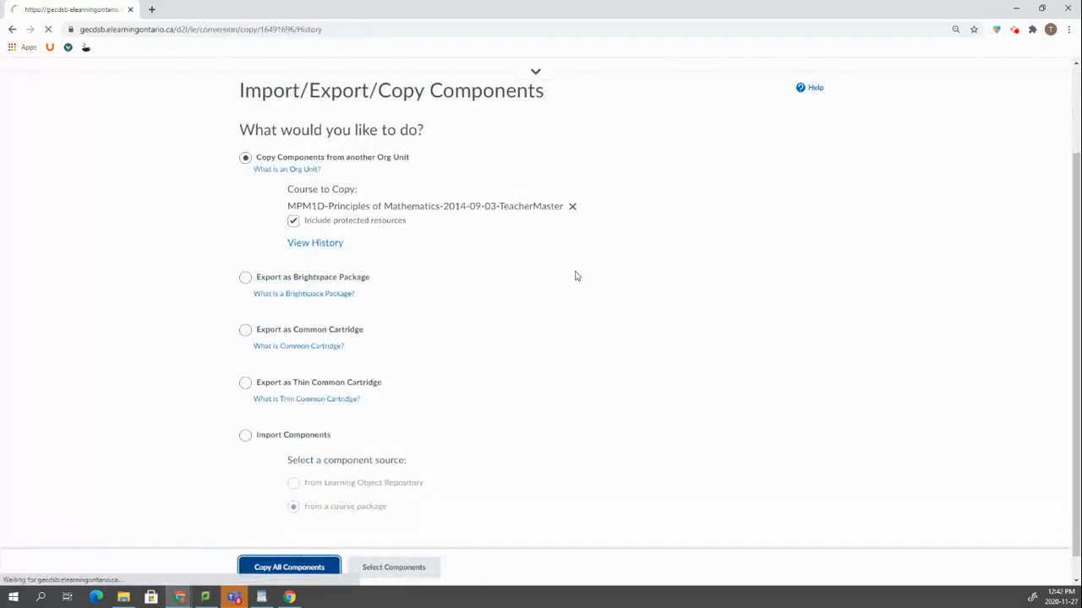
Copy all components from MPM1D TeacherMaster into the Scranton course
left_click(289, 567)
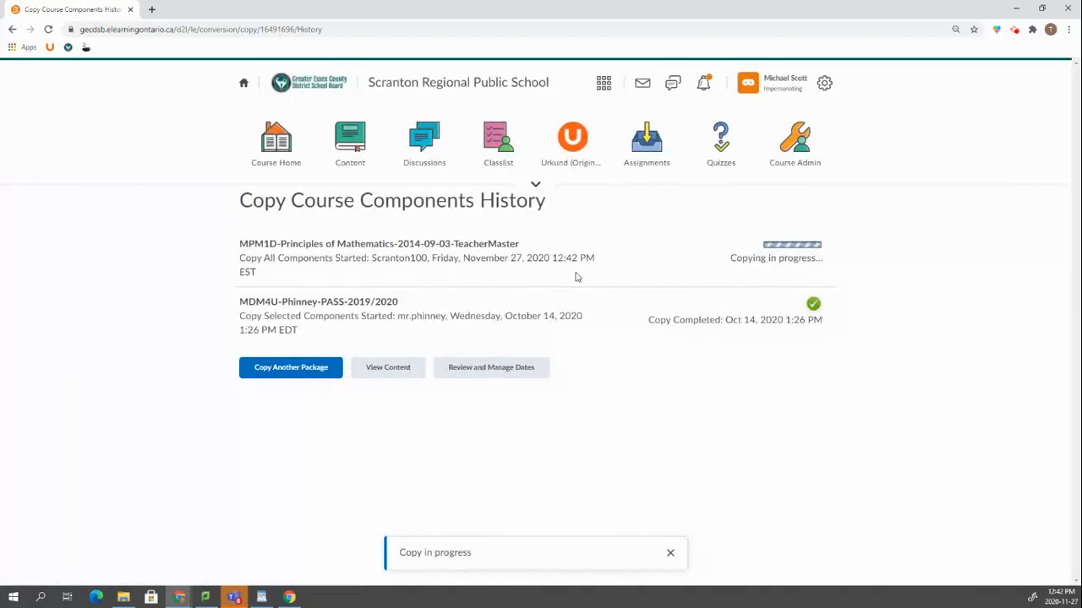
mouse_move(788, 262)
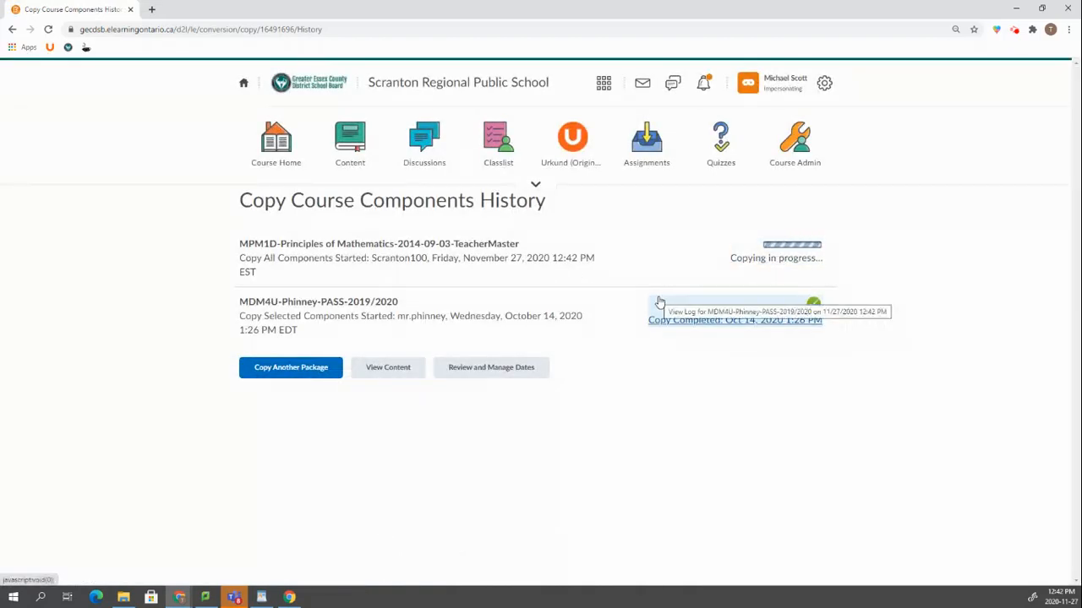
mouse_move(689, 265)
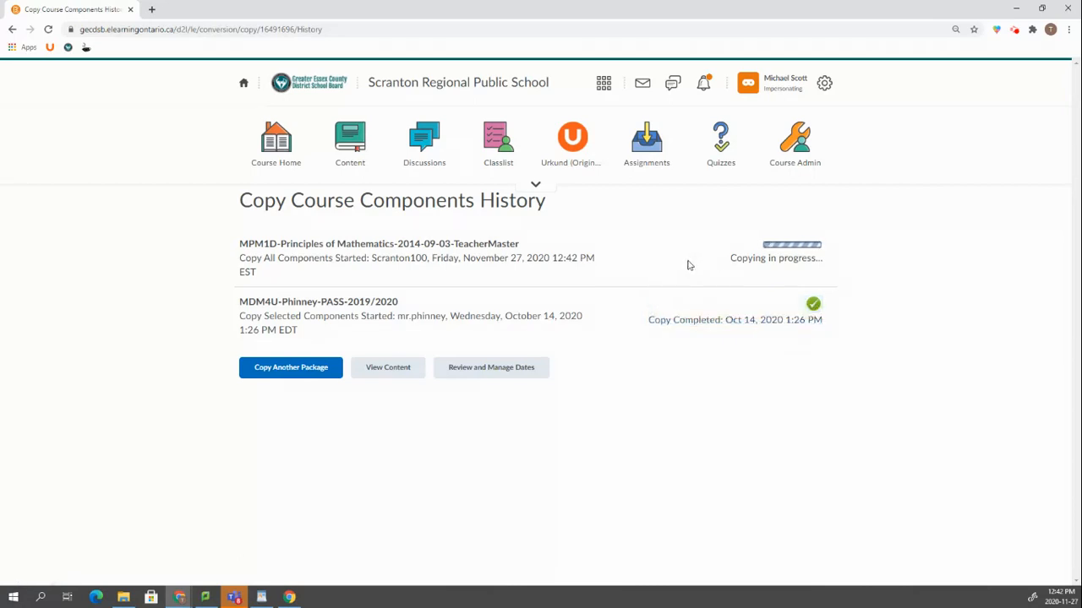